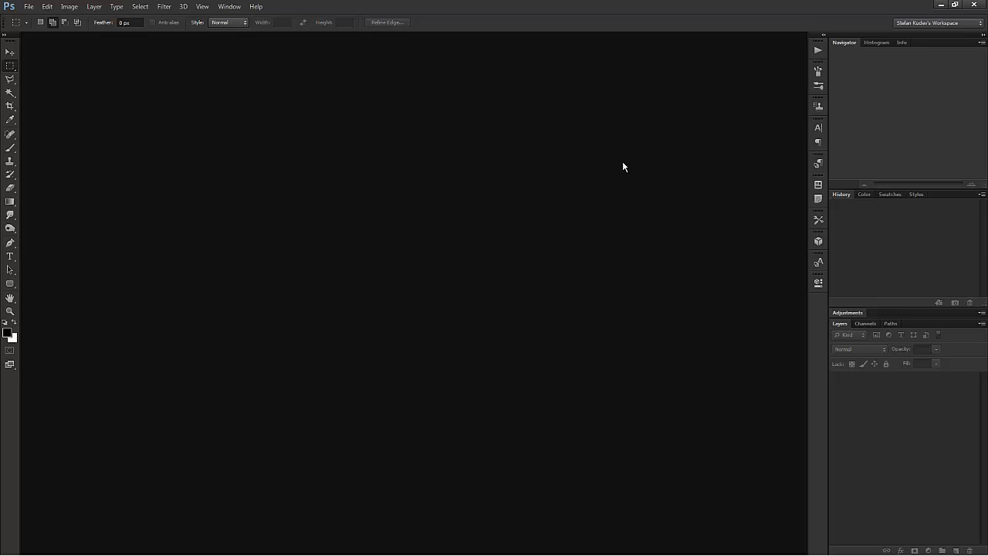
mouse_move(614, 166)
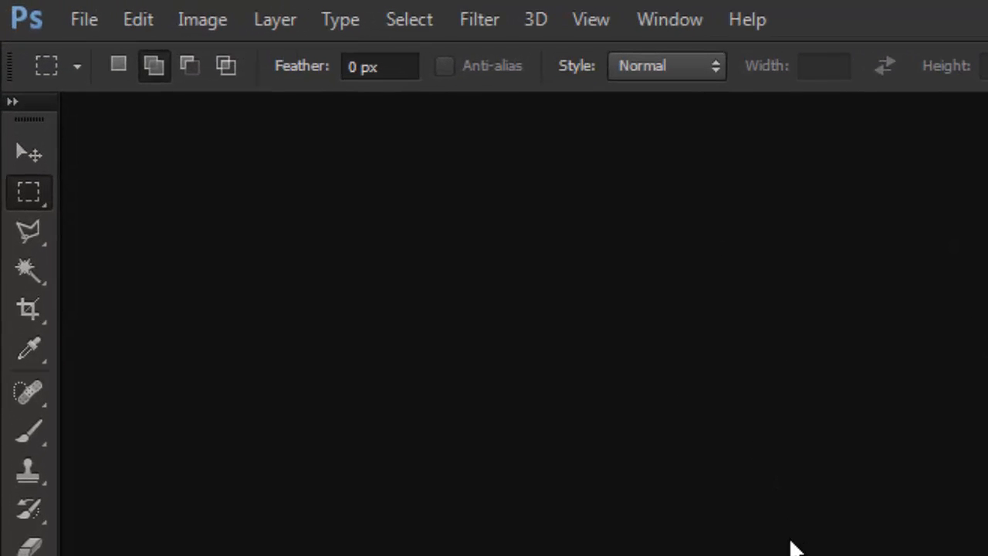
mouse_move(778, 554)
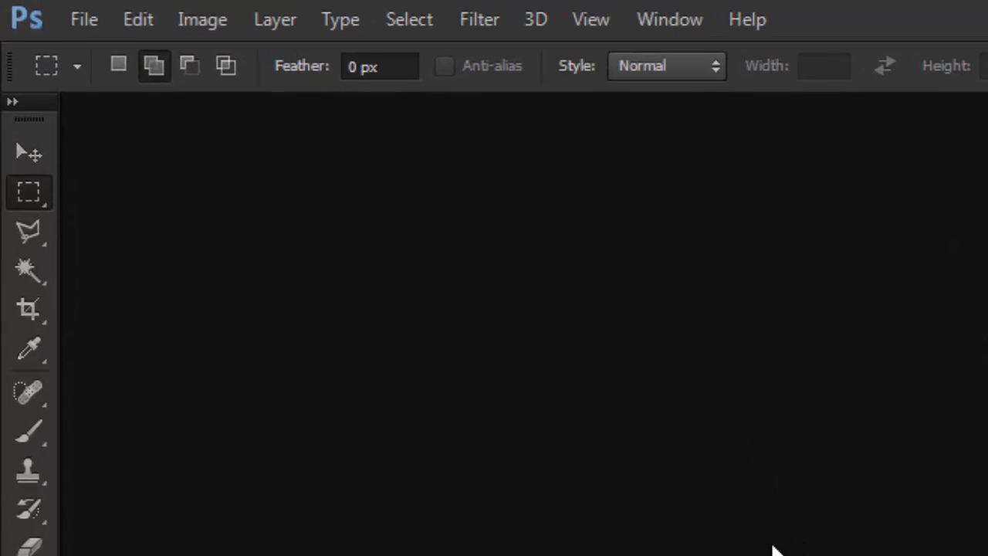
Open the File menu's Scripts submenu to reach Load Files into Stack
click(96, 18)
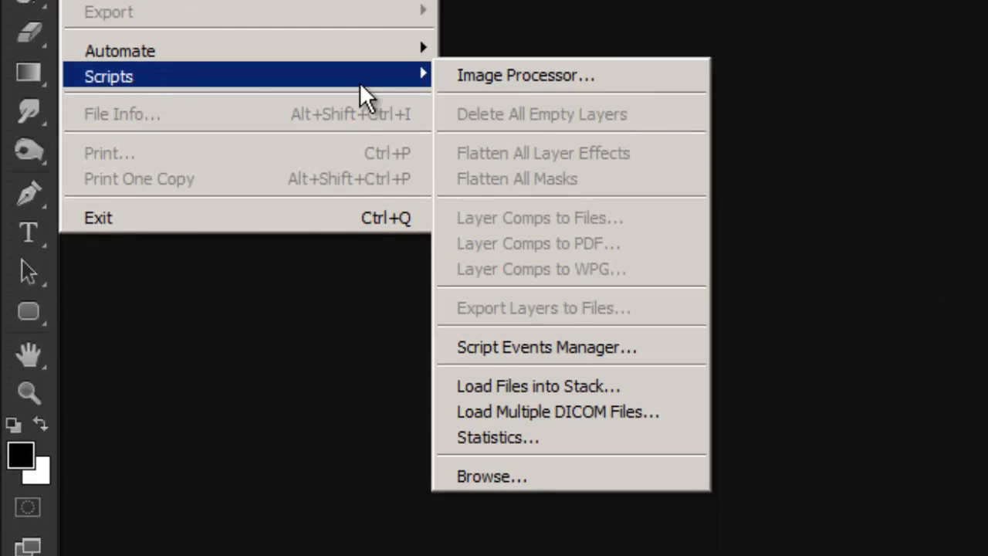
mouse_move(635, 387)
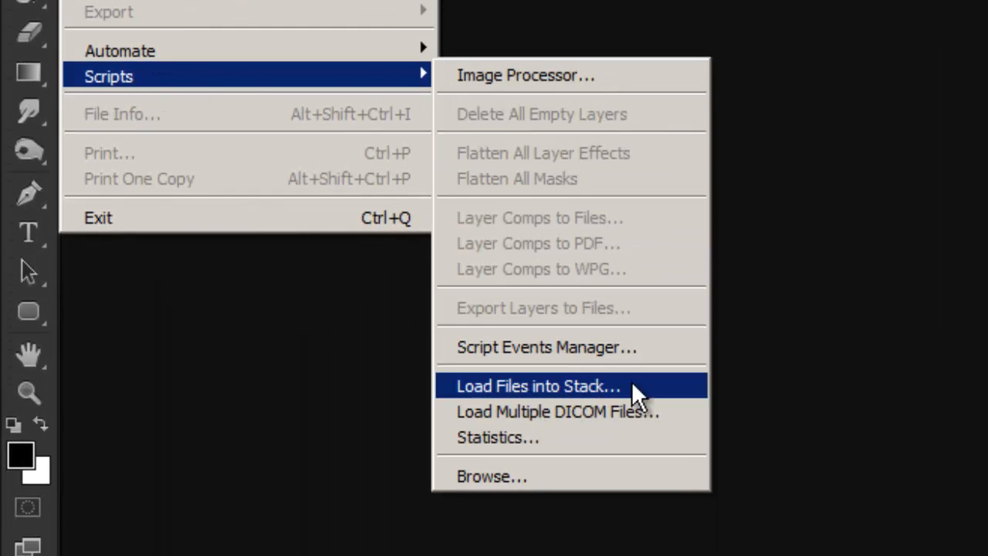
Start Load Files into Stack and browse to select every microphone photo as source files
click(538, 386)
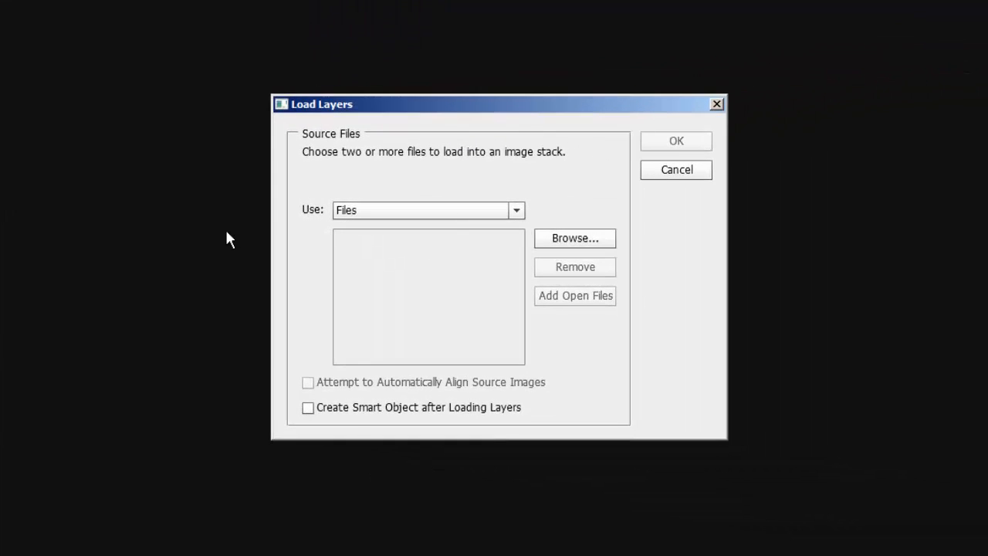
mouse_move(390, 178)
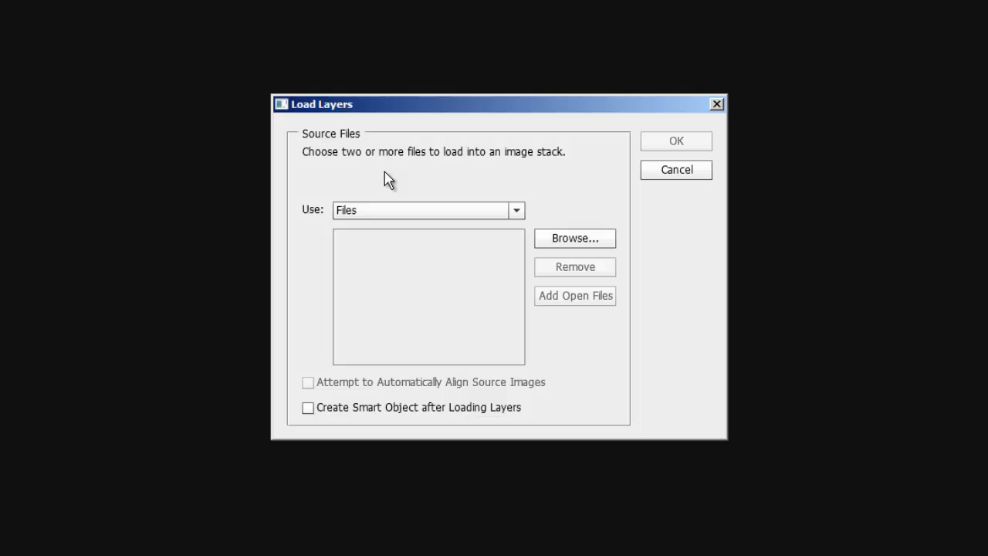
mouse_move(569, 188)
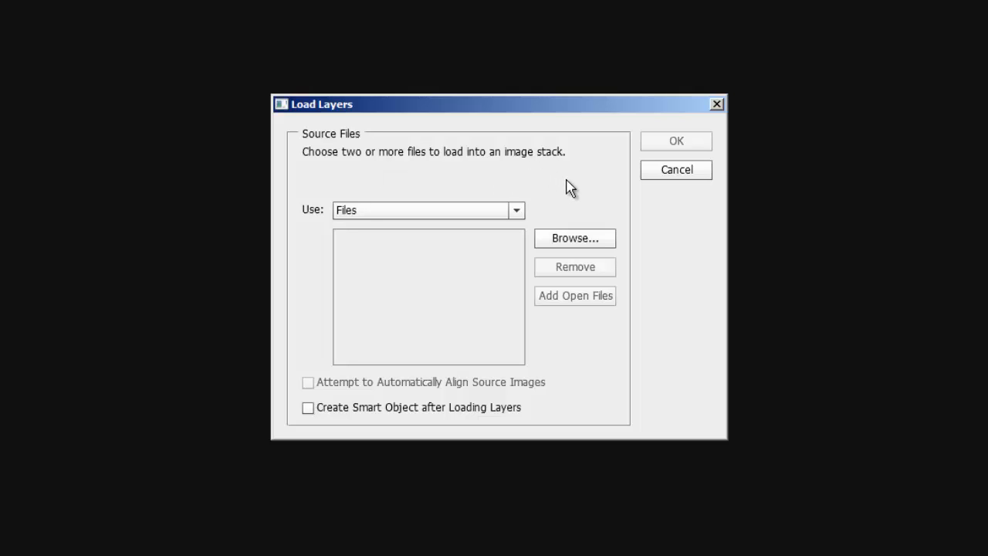
mouse_move(583, 187)
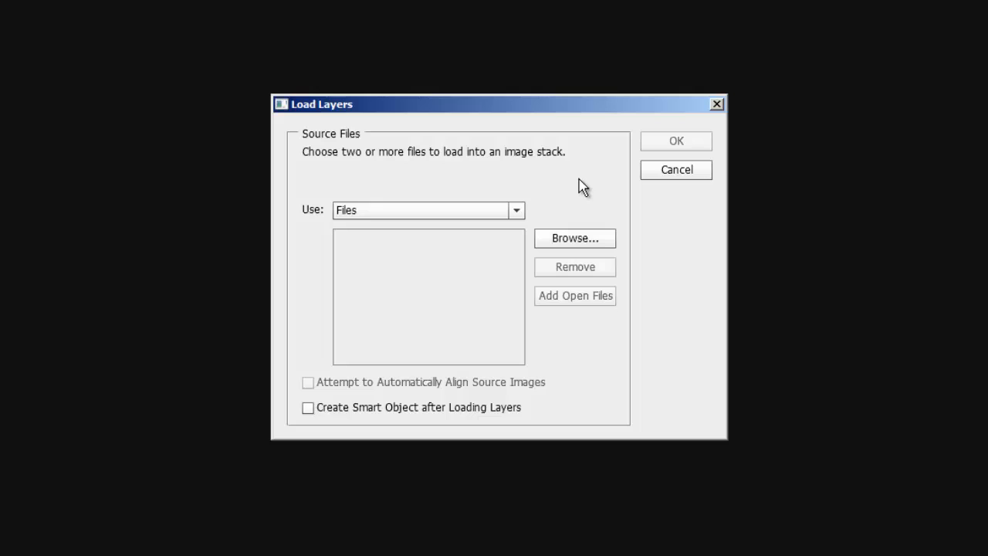
click(574, 238)
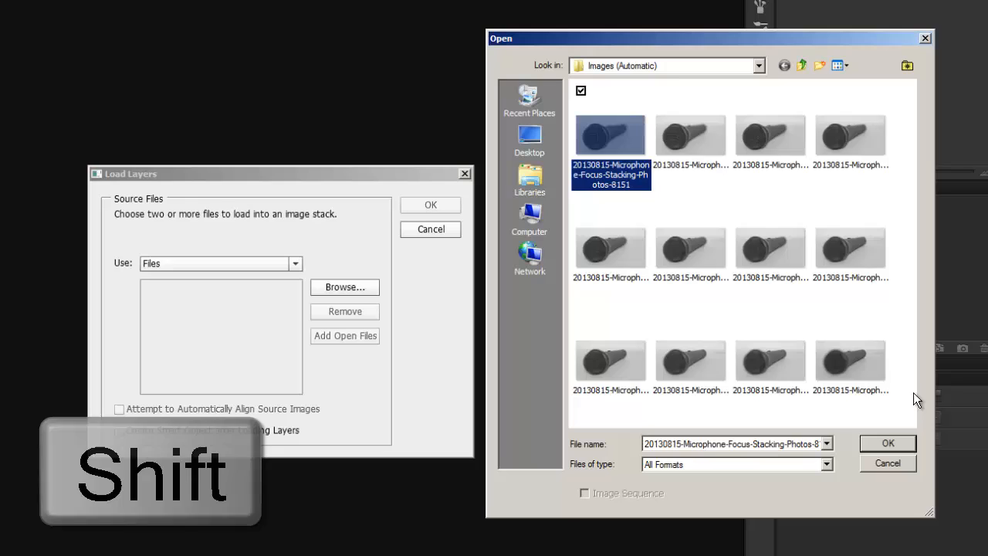
click(850, 362)
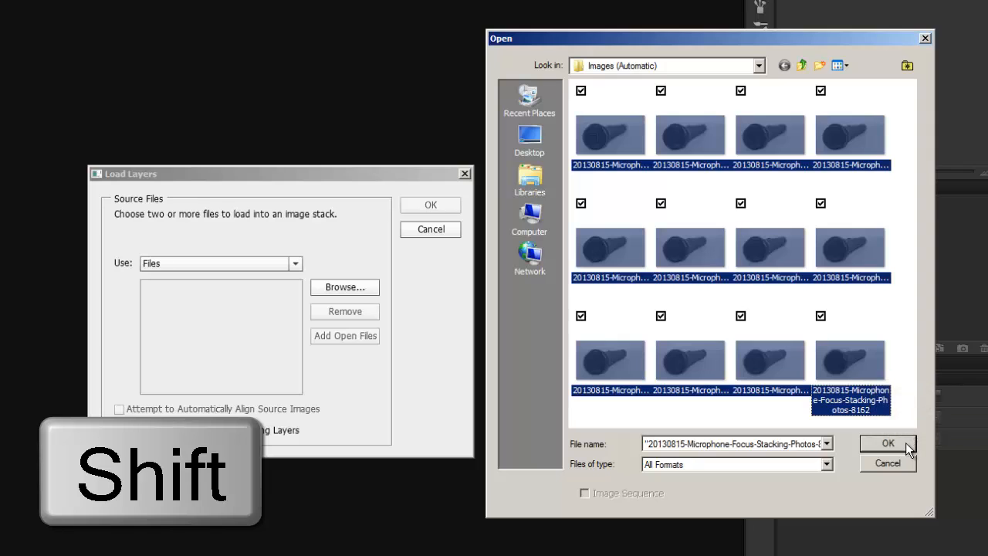
click(888, 443)
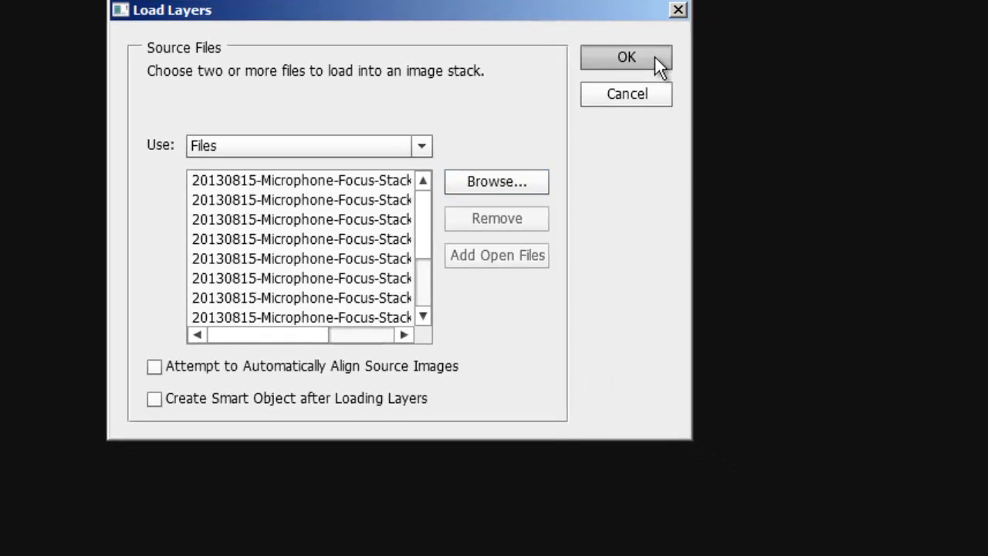
Load the listed photos as layers, then toggle the top layer's visibility to compare focus
click(626, 56)
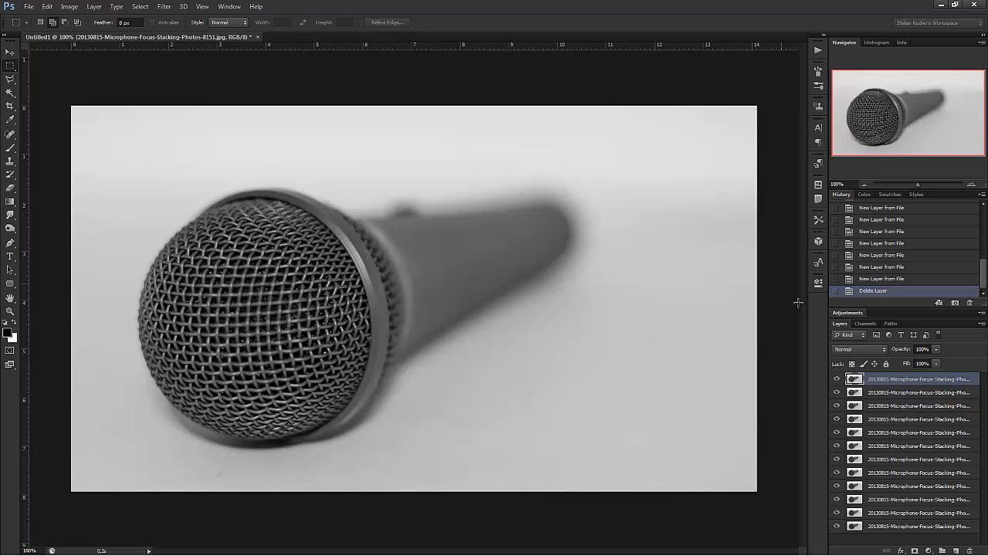
click(836, 378)
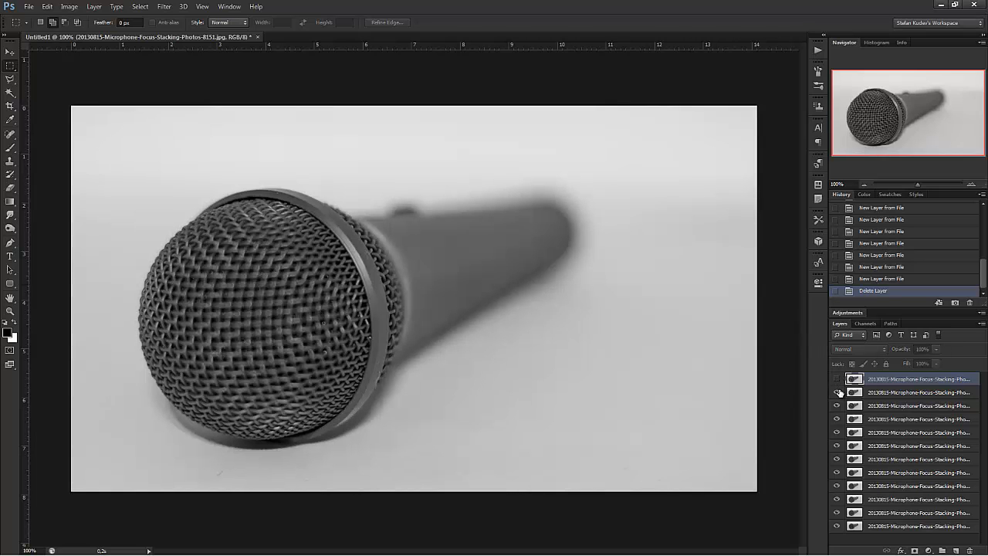
click(837, 405)
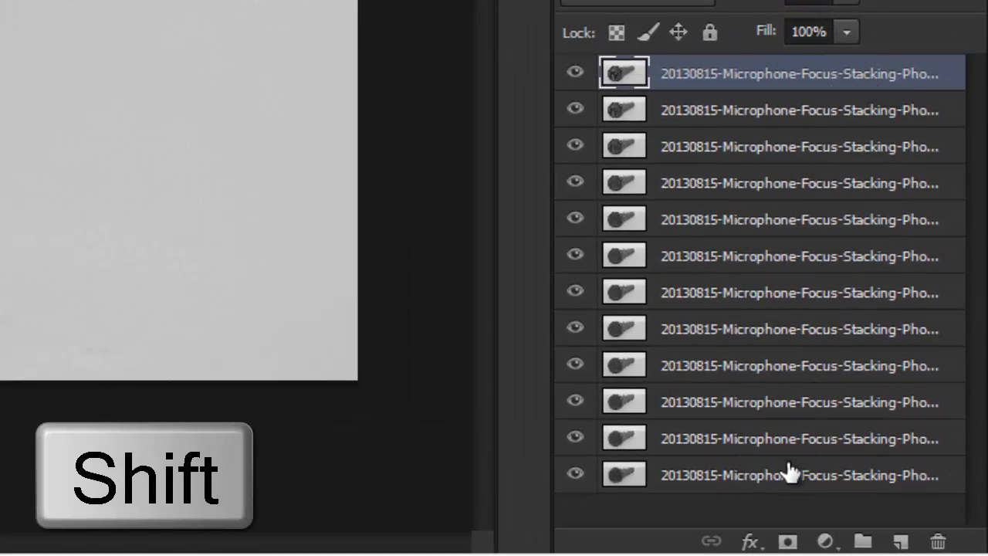
Select all microphone layers and auto-blend them with Stack Images and Seamless Tones and Colors
click(791, 475)
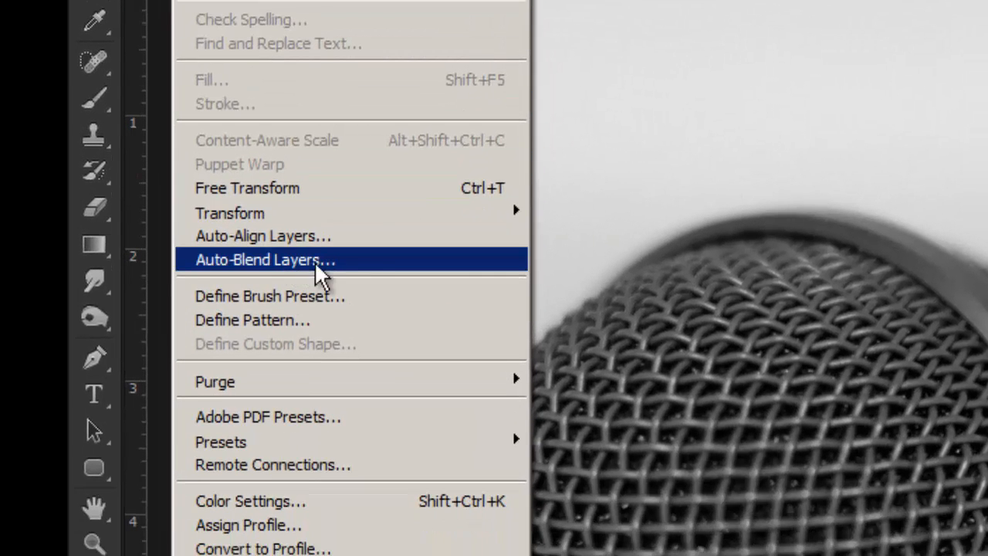
click(265, 259)
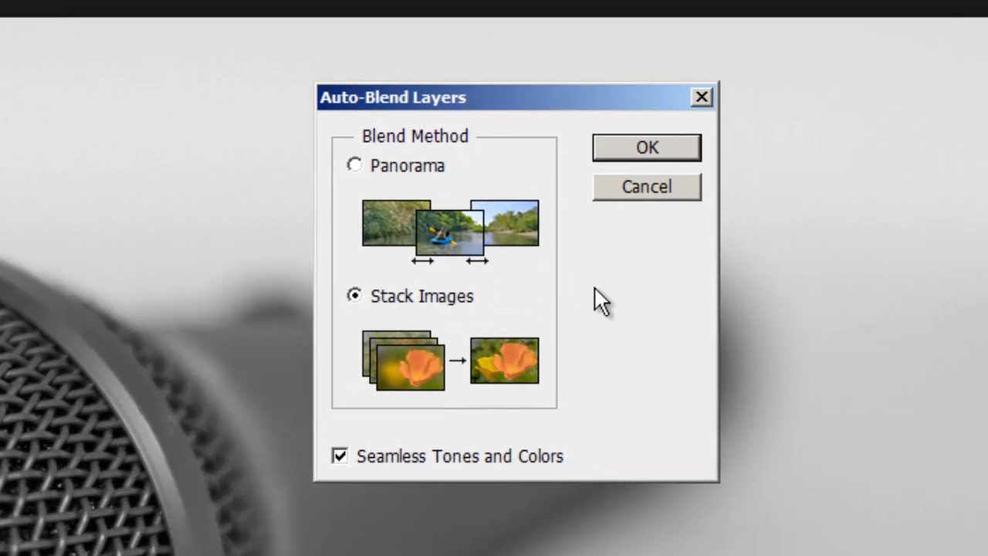
mouse_move(360, 324)
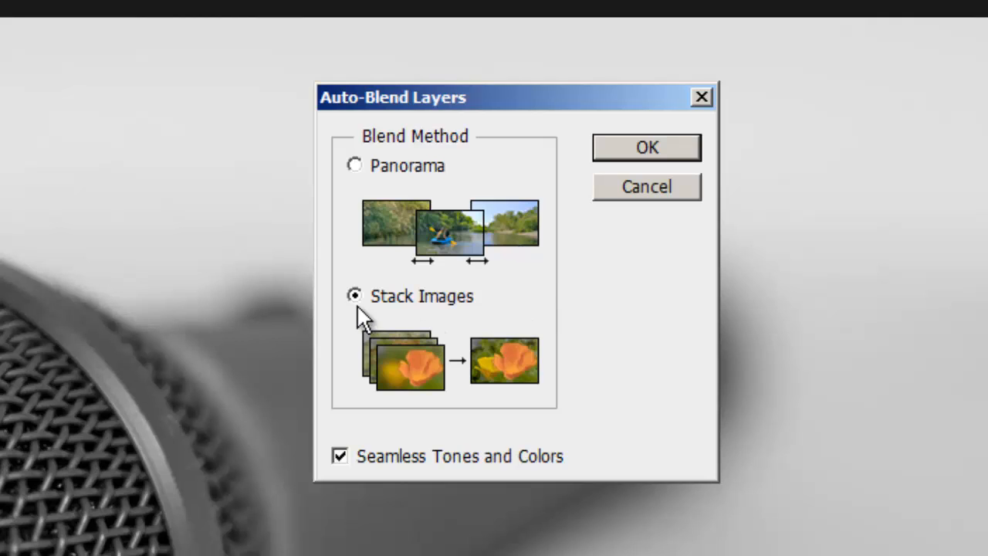
mouse_move(475, 317)
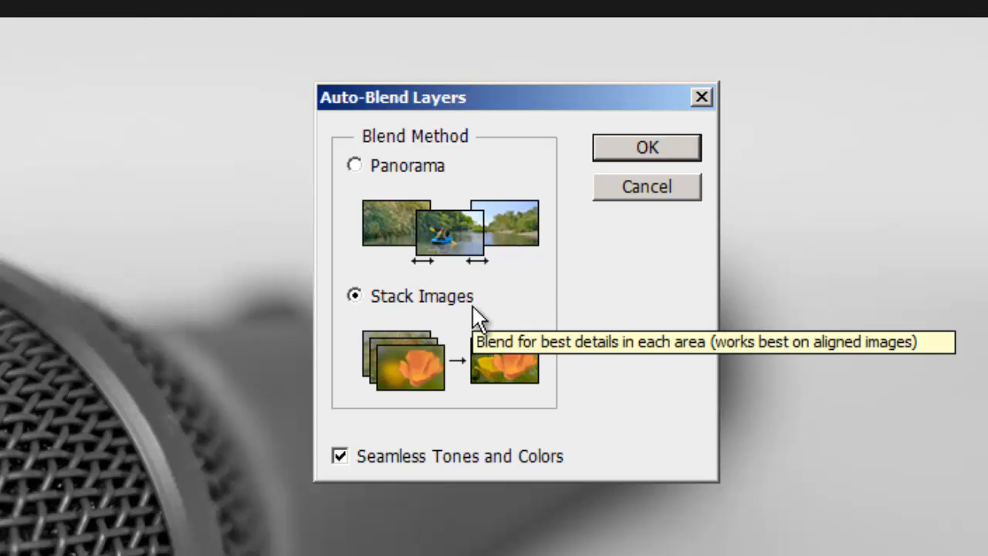
mouse_move(451, 316)
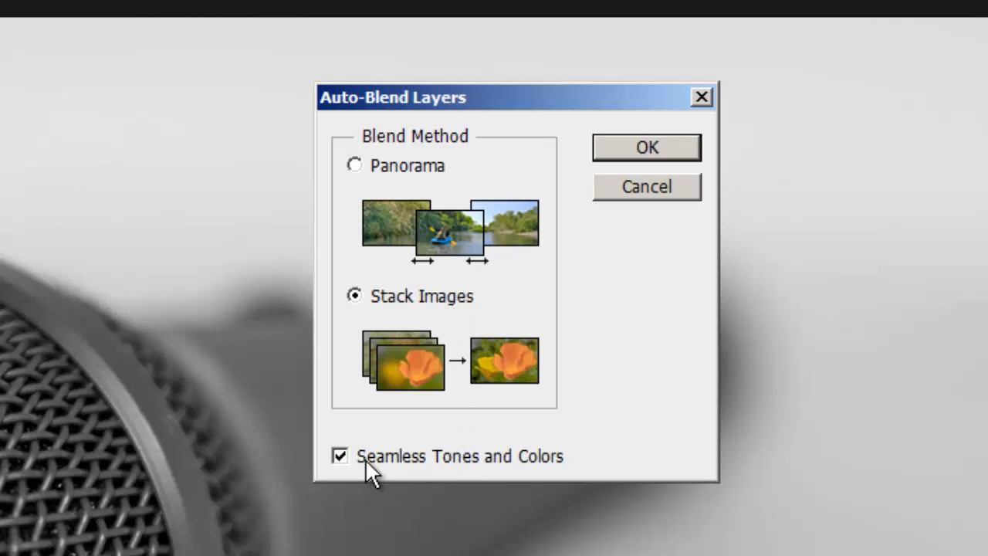
mouse_move(534, 471)
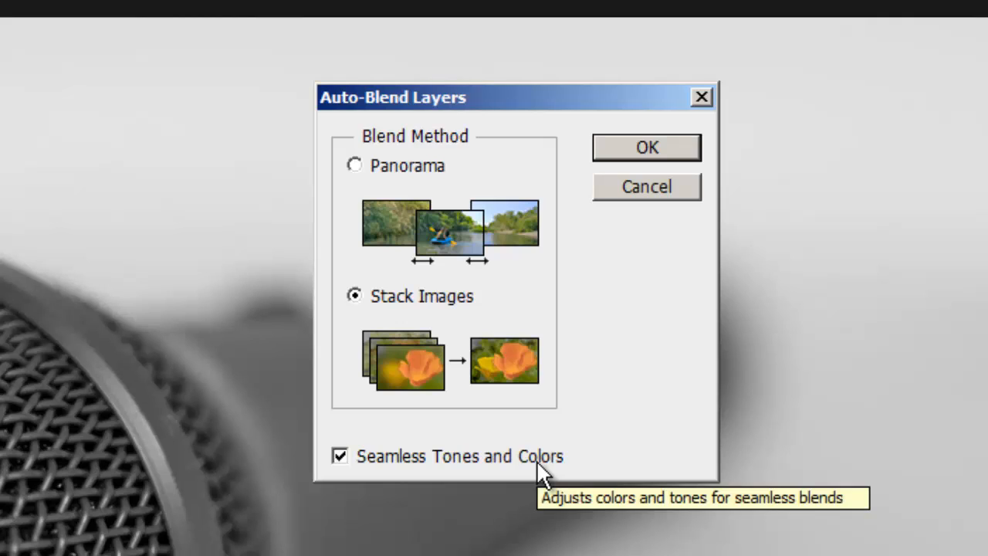
mouse_move(558, 475)
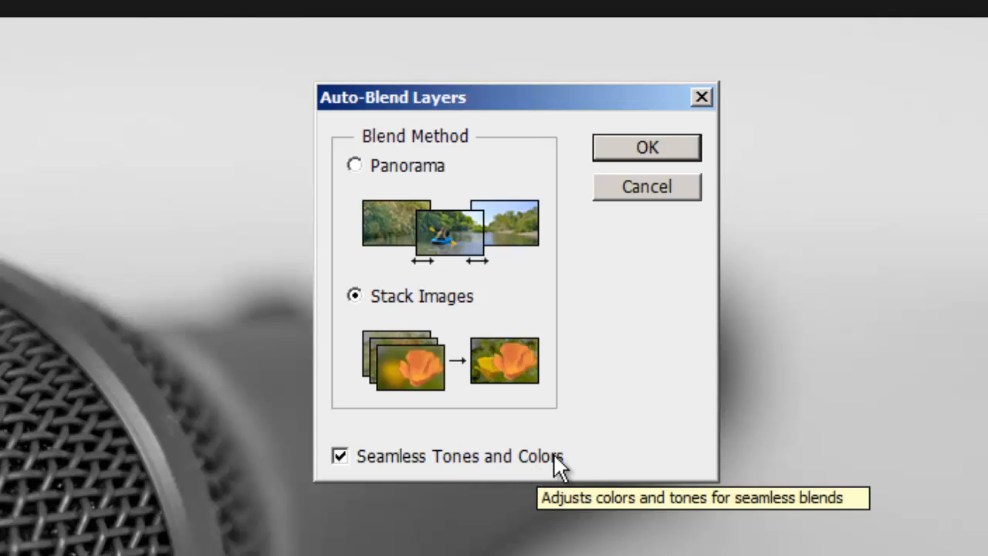
mouse_move(672, 456)
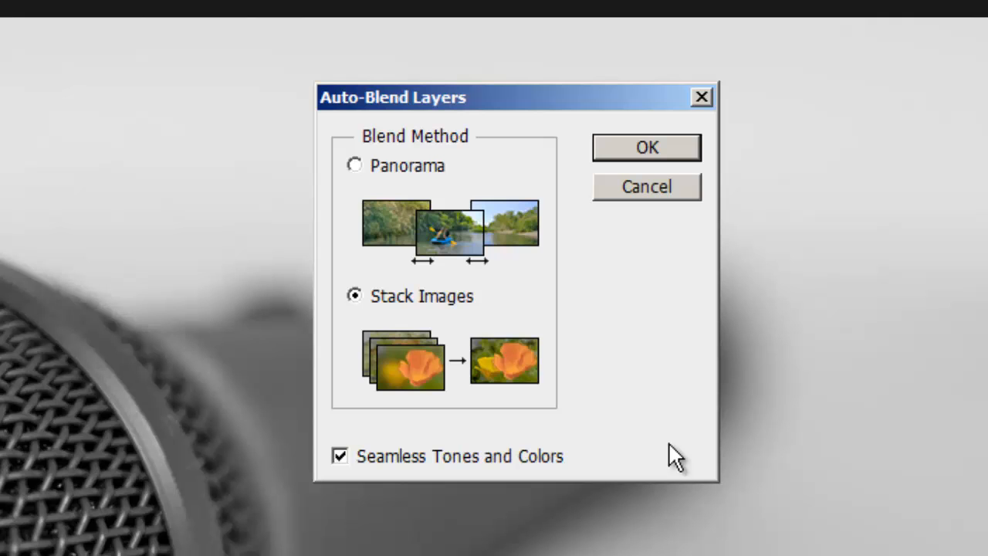
click(647, 148)
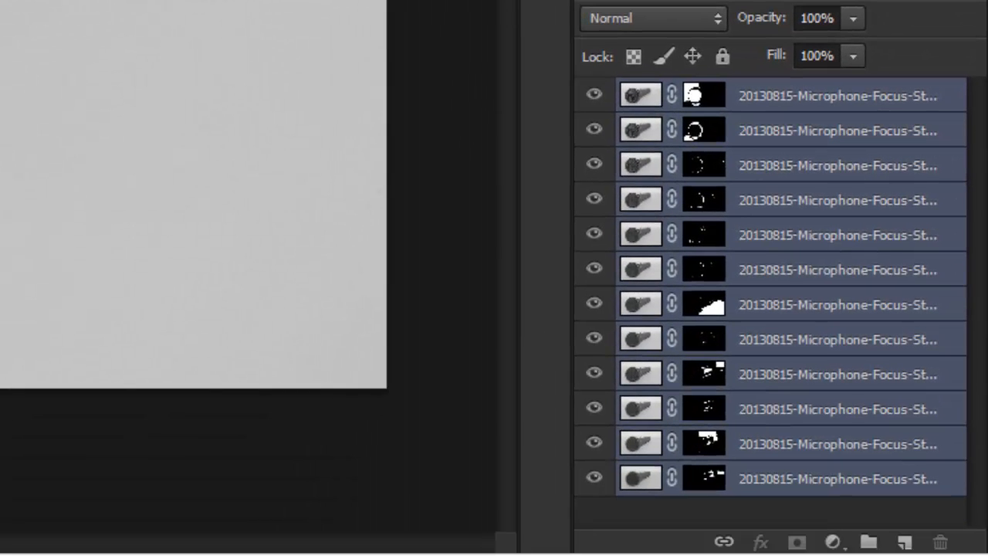
mouse_move(708, 466)
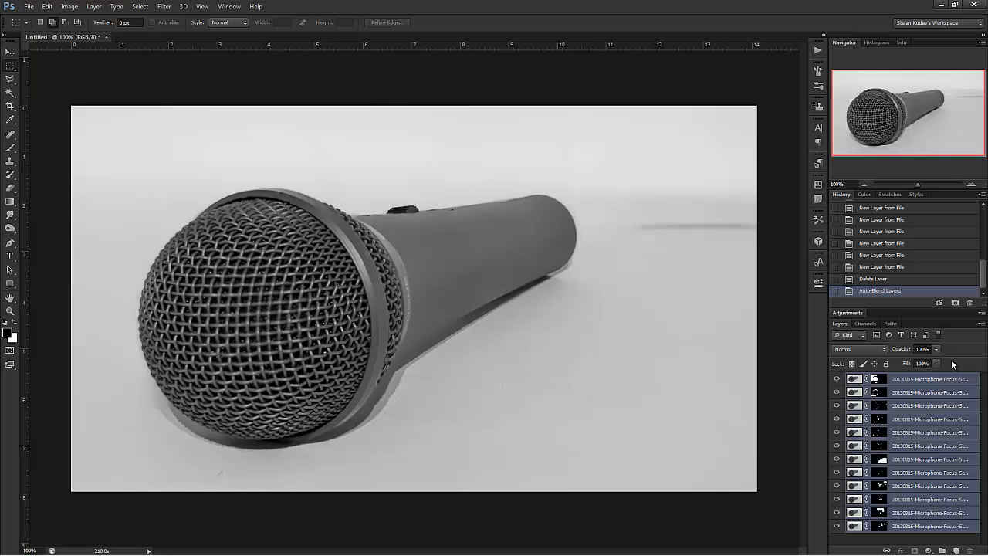
mouse_move(934, 349)
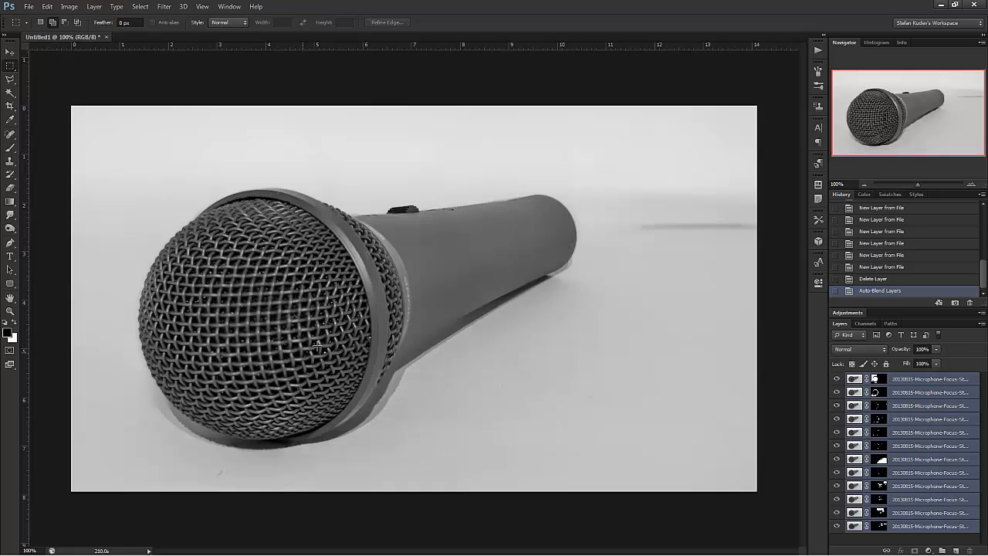
mouse_move(636, 240)
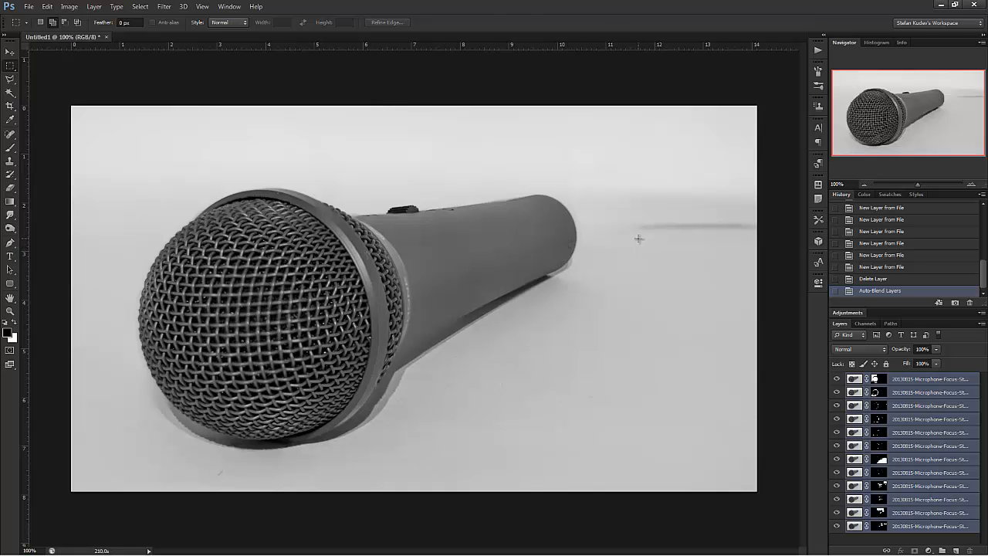
Save the image as JPEG 'Microphone (Stacked)' at Quality 12 Maximum
key(Ctrl+Shift+S)
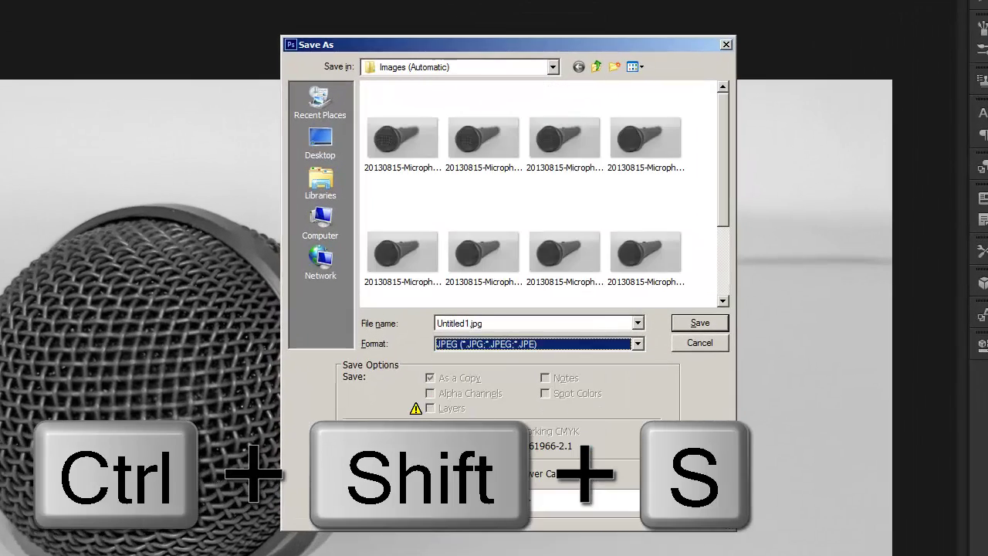
text(Mic)
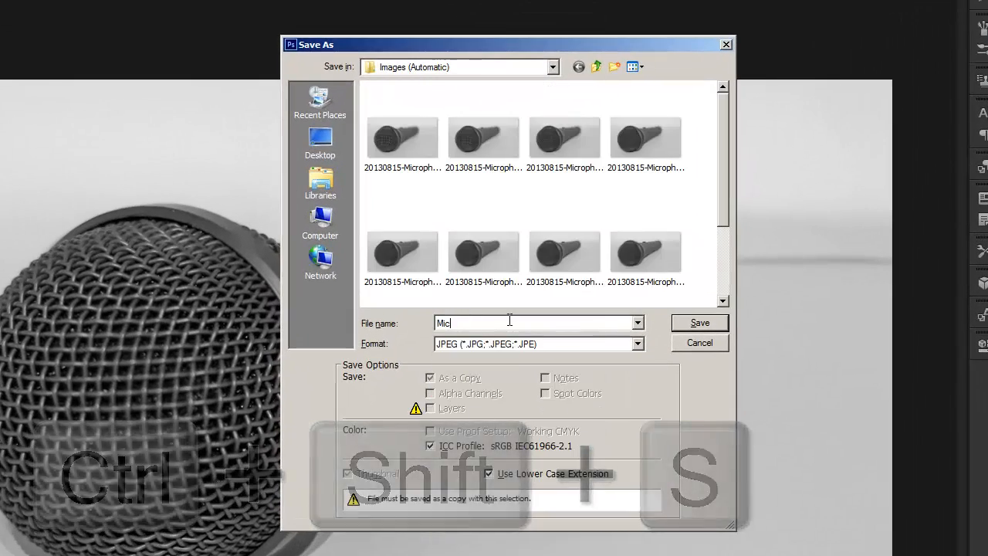
text(Microphone ())
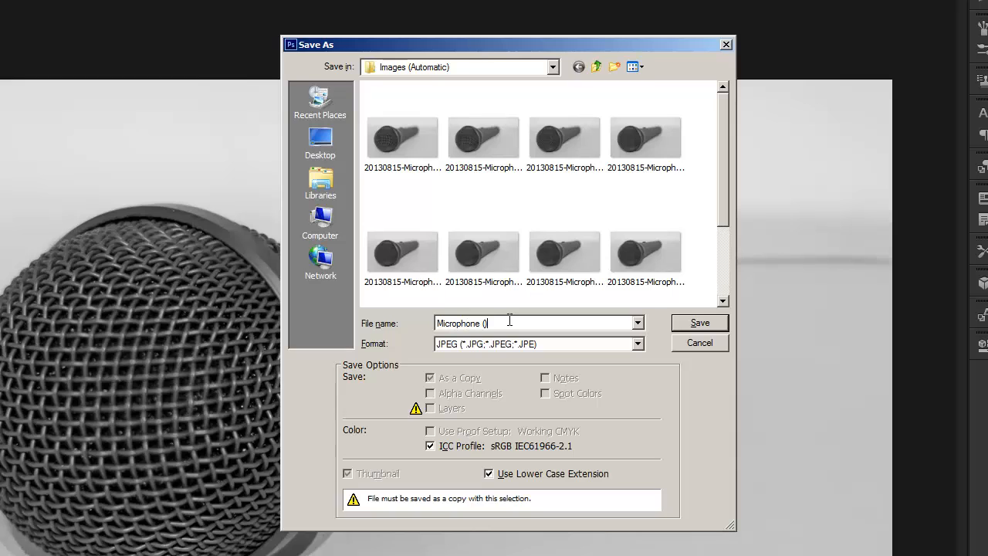
text(Stacked)
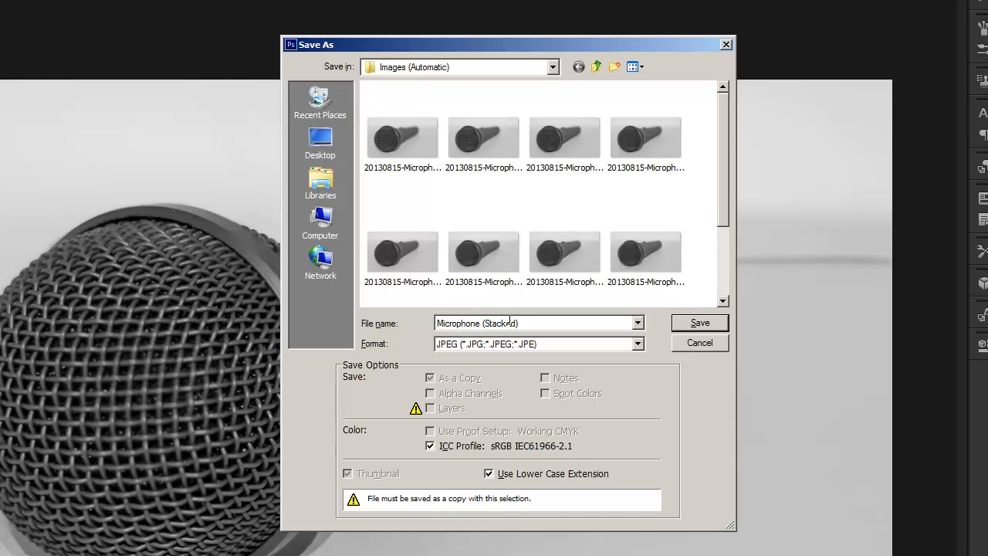
click(700, 322)
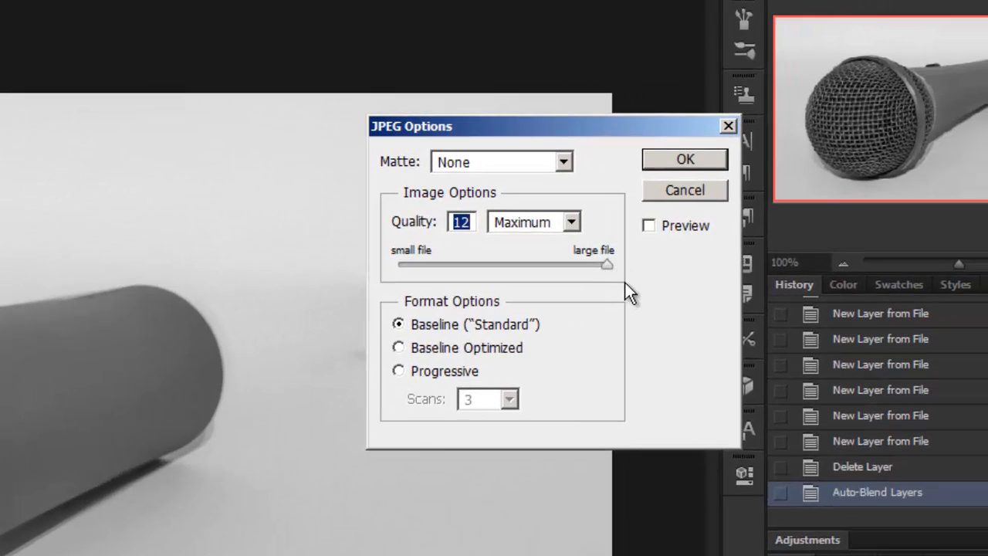
mouse_move(554, 248)
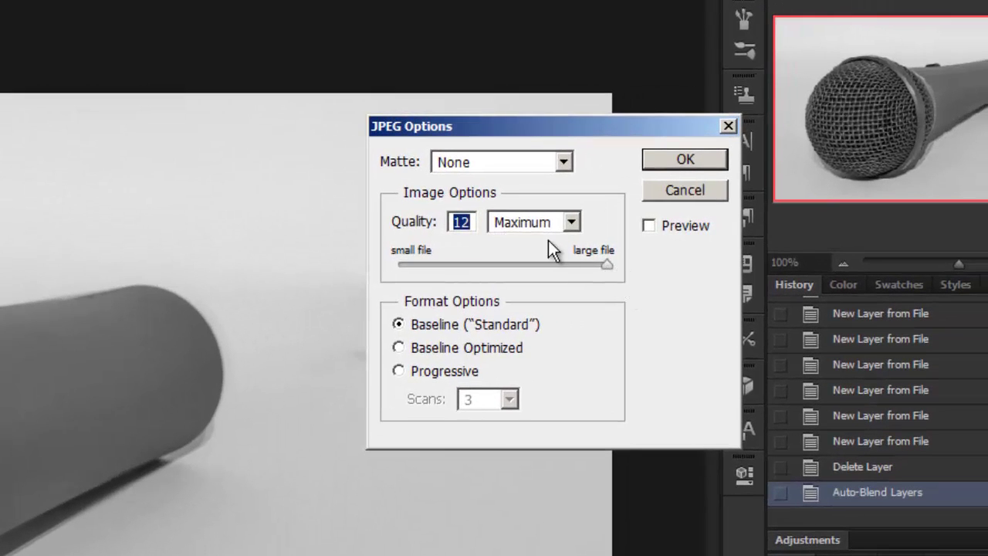
click(685, 159)
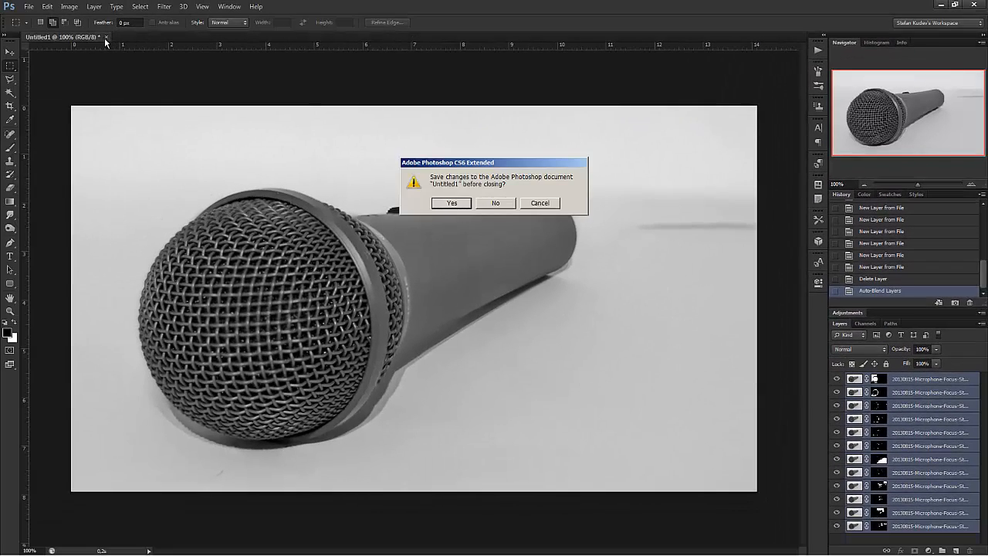
Close the microphone document without saving and open Marbles (1) from the Images (Manual) folder
click(495, 202)
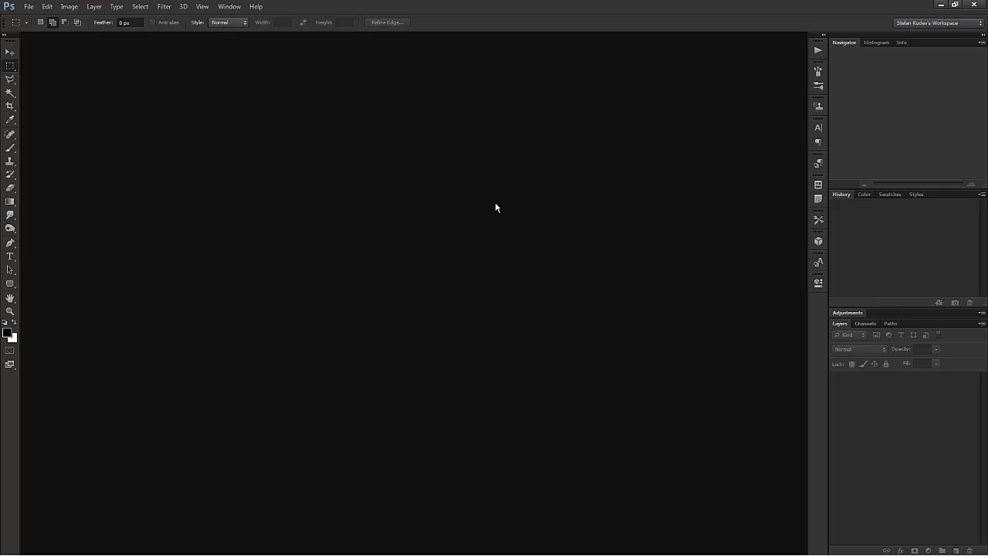
mouse_move(492, 207)
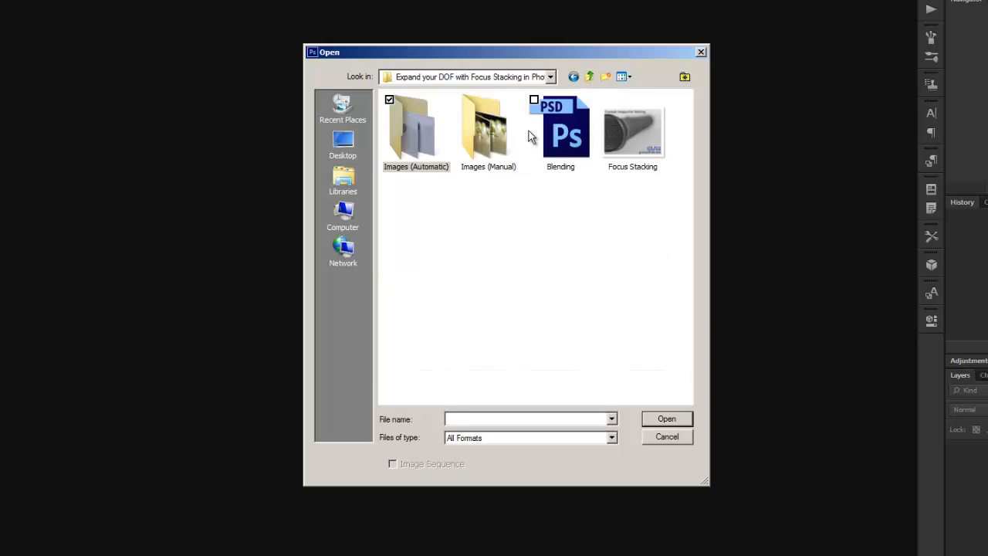
double_click(488, 127)
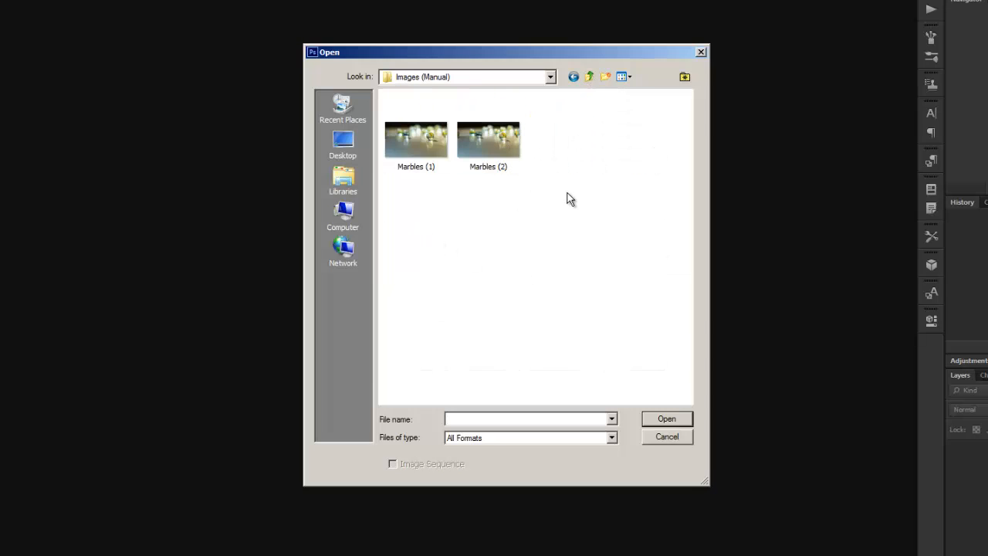
double_click(415, 139)
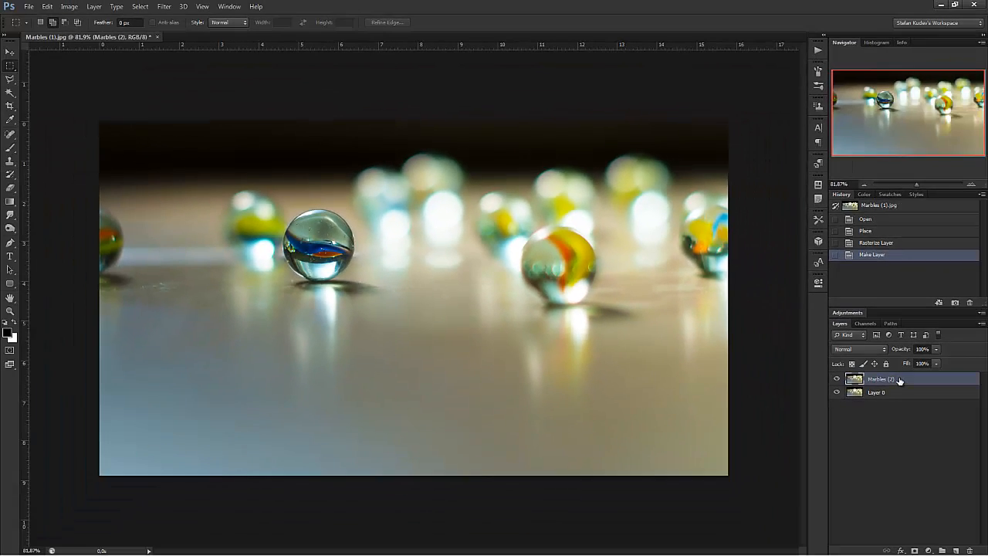
Select the Marbles (2) layer and toggle its visibility to see which marble is sharp
click(886, 380)
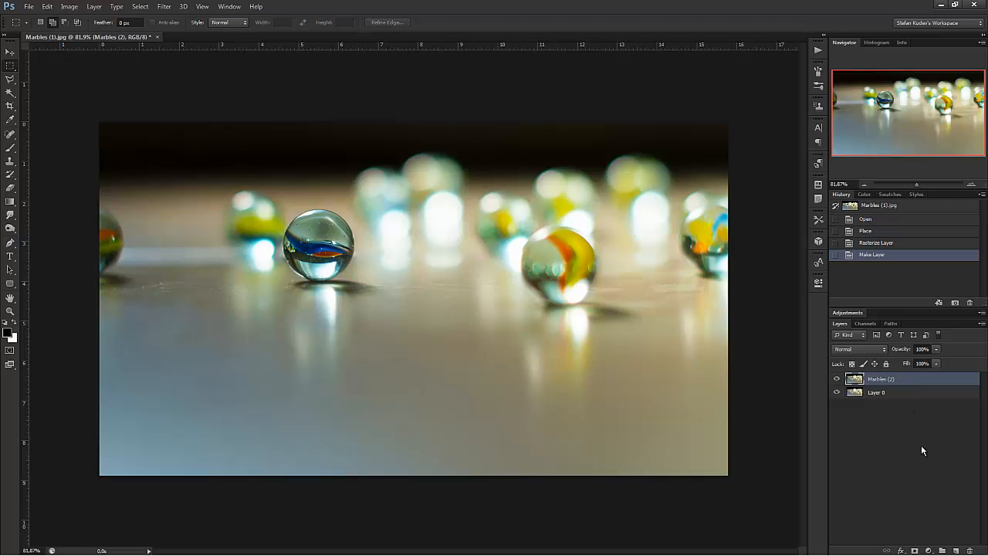
click(837, 378)
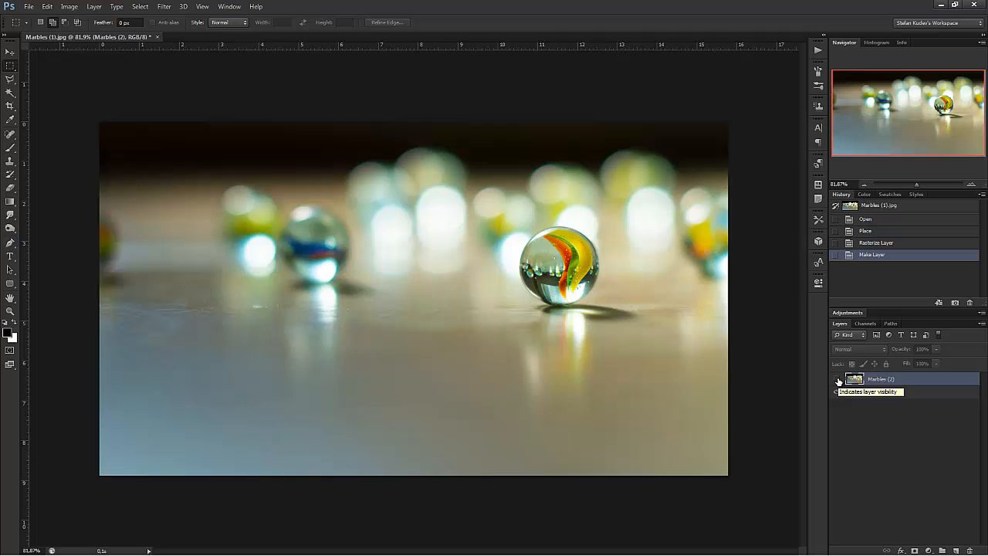
click(838, 378)
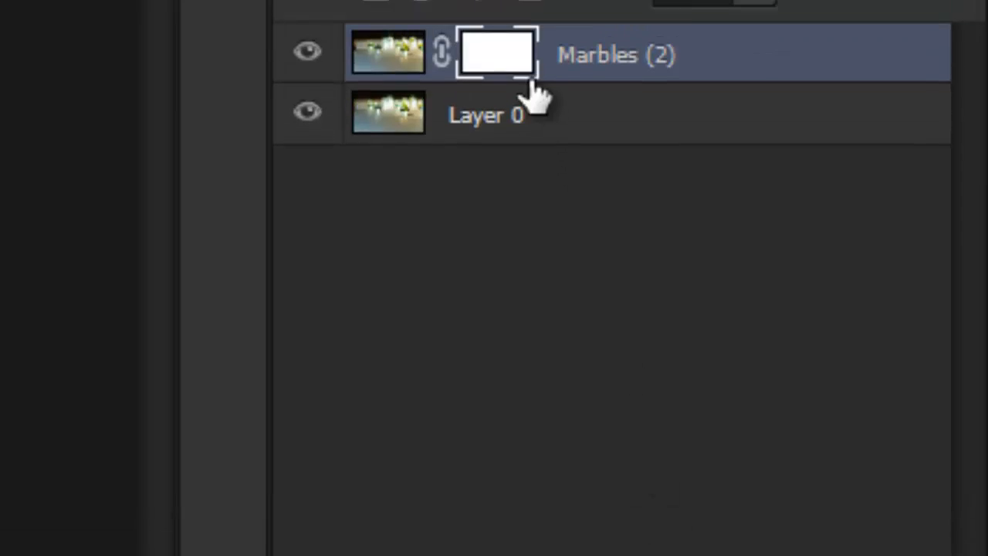
Select the whole canvas, fill the Marbles (2) mask with Black, then deselect
key(Ctrl+a)
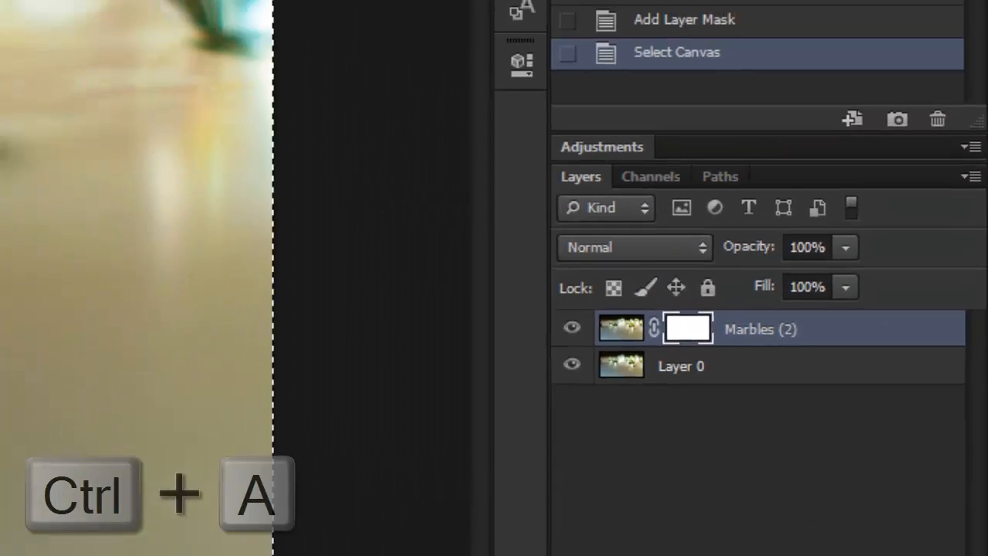
right_click(282, 309)
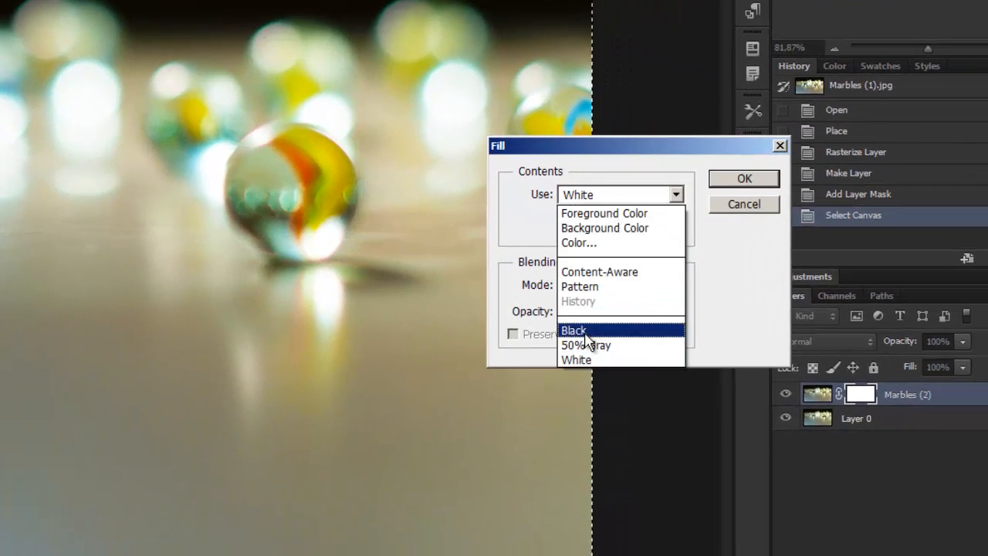
click(574, 330)
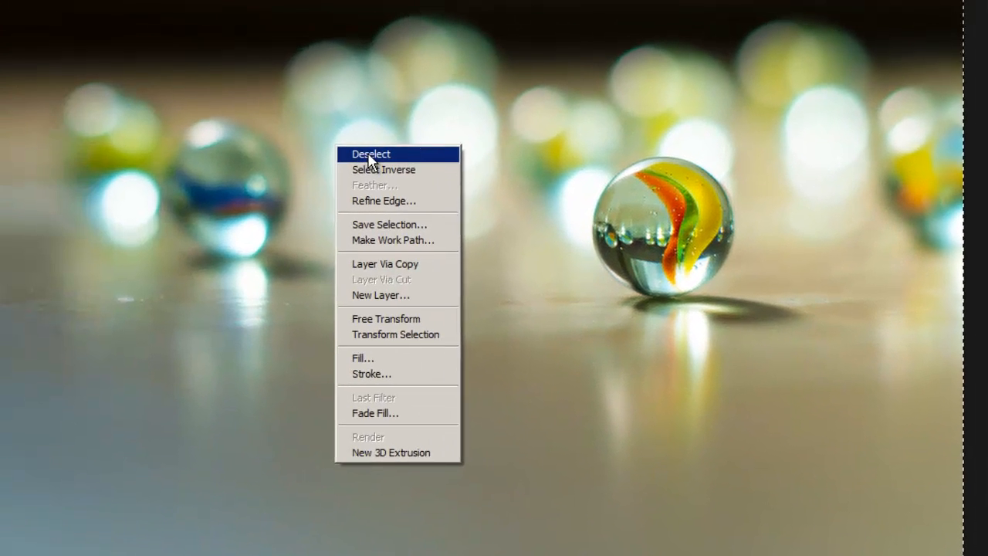
click(371, 154)
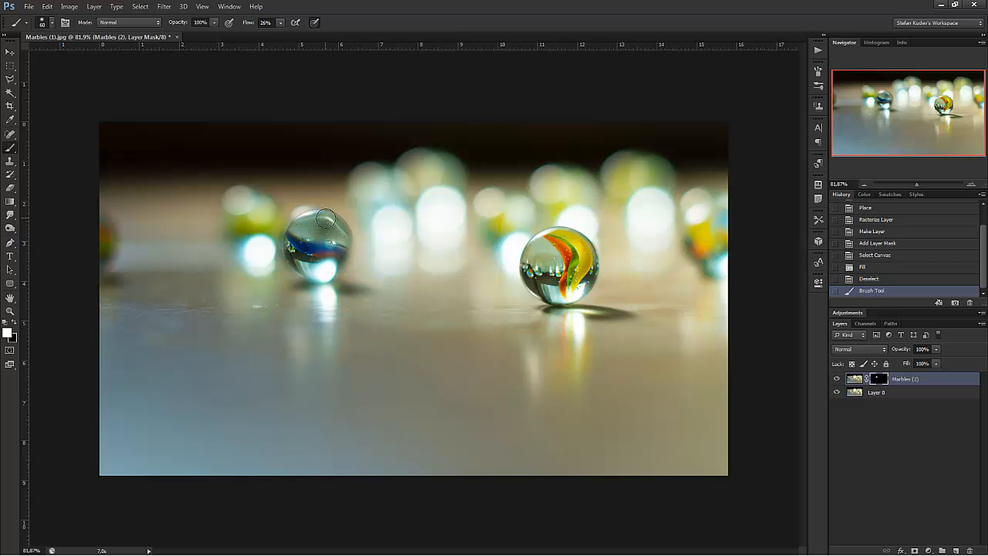
Brush white on the mask over the left marble to reveal its sharp version
drag(324, 219, 296, 224)
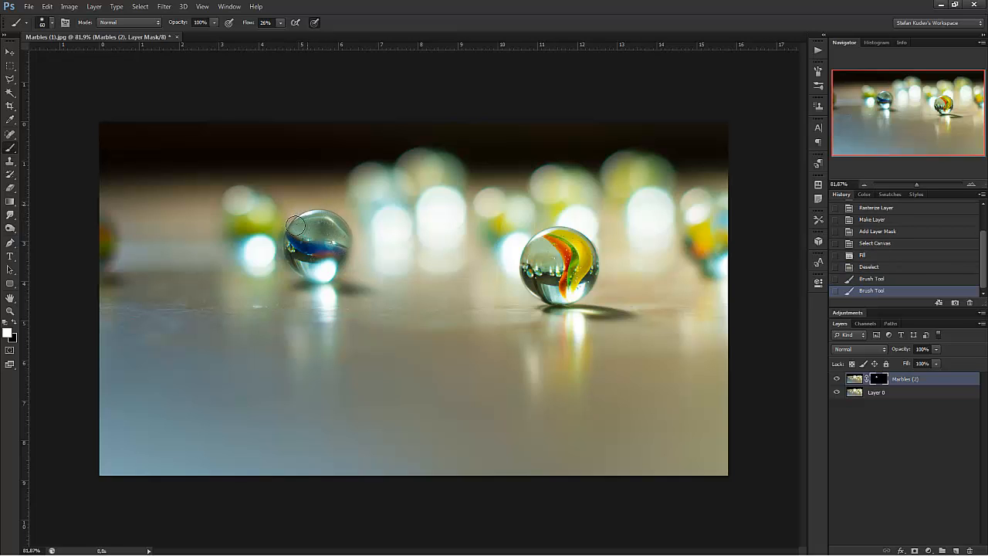
drag(295, 224, 324, 210)
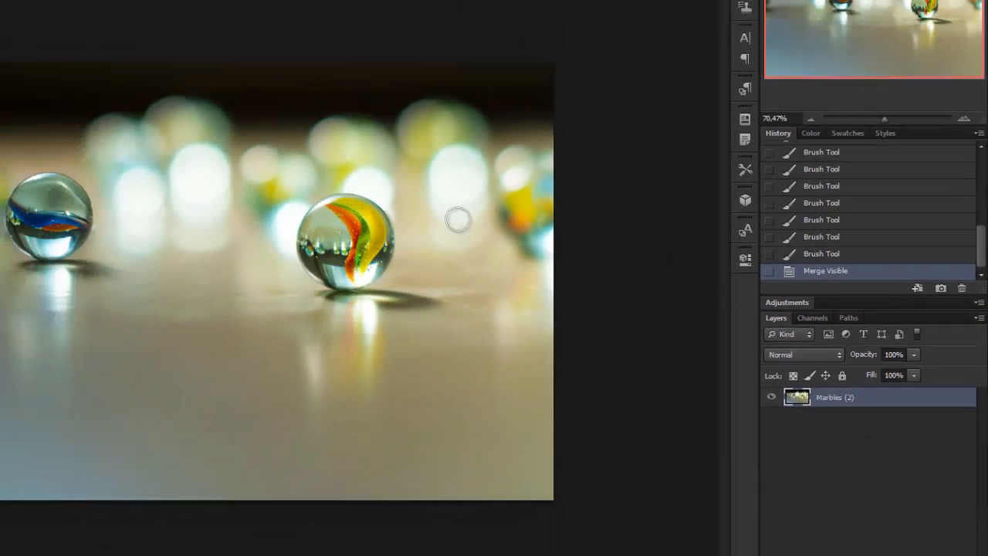
Save the merged image as JPEG 'Marbles (Stacked)' at Quality 12 Maximum
key(ctrl+shift+s)
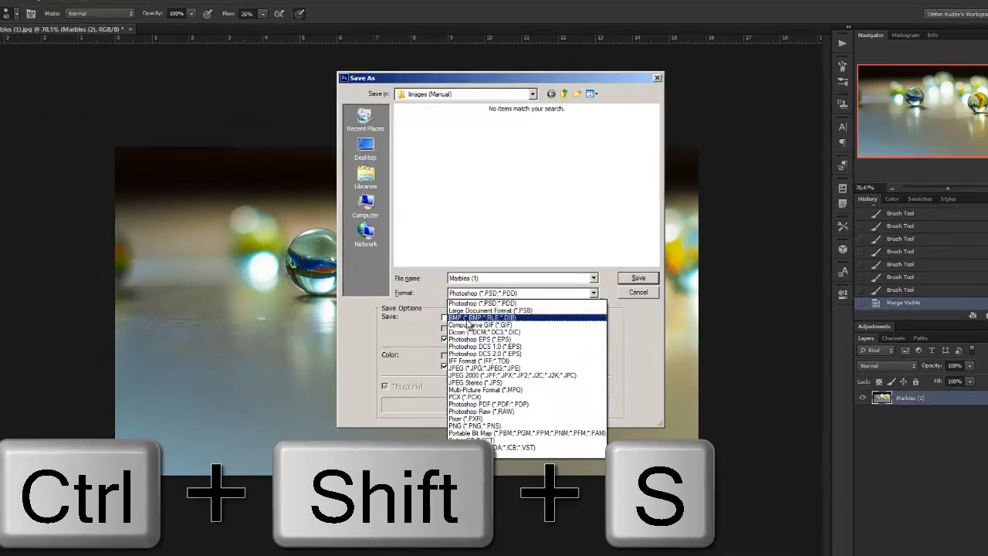
click(470, 368)
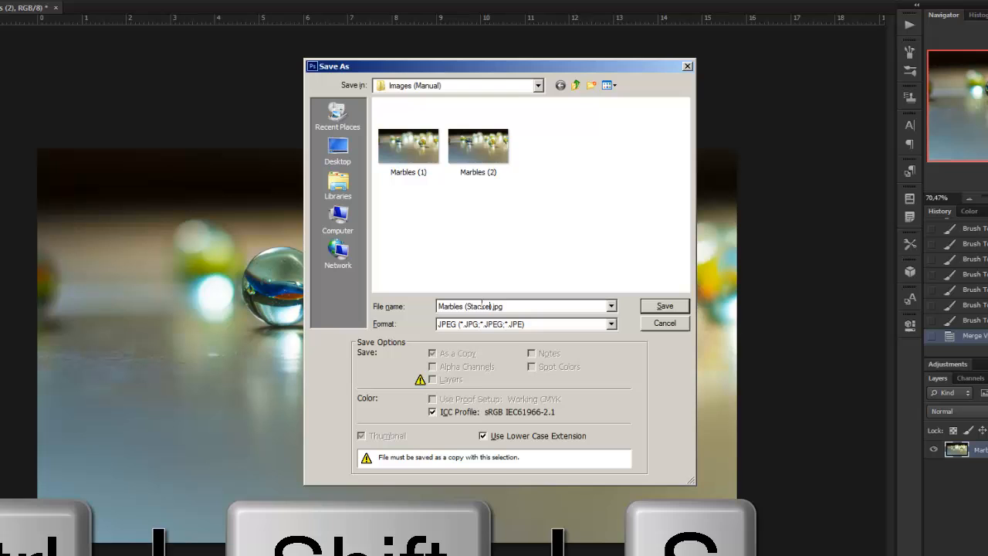
click(664, 306)
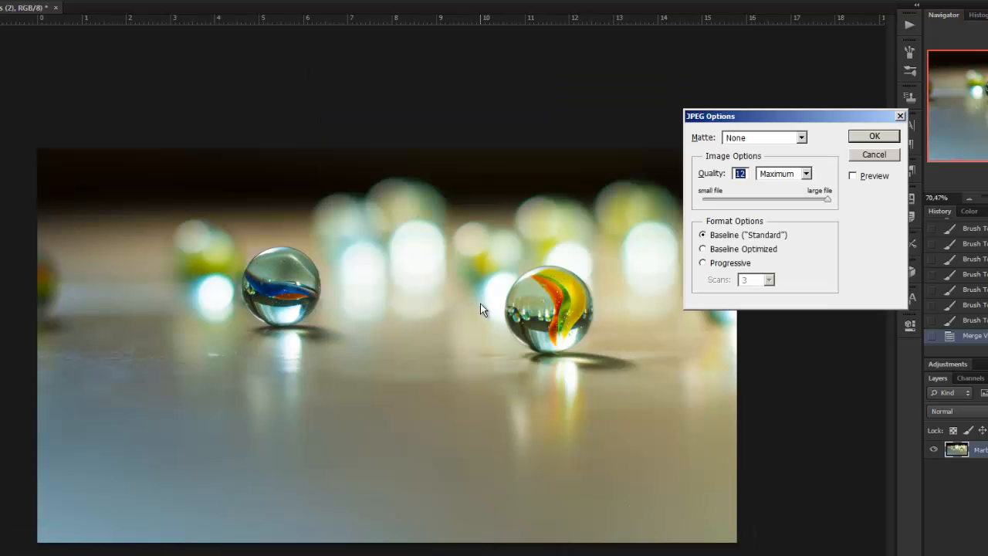
click(874, 136)
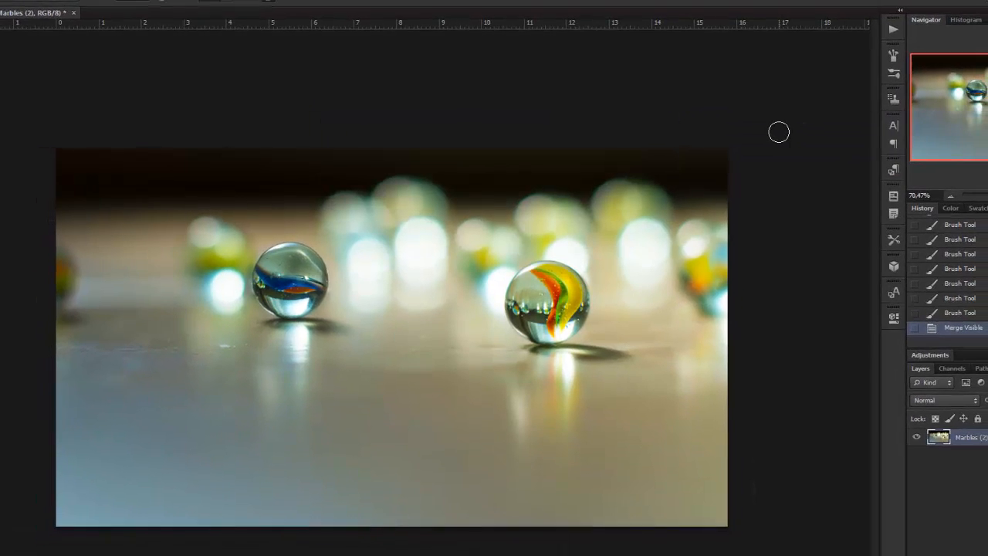